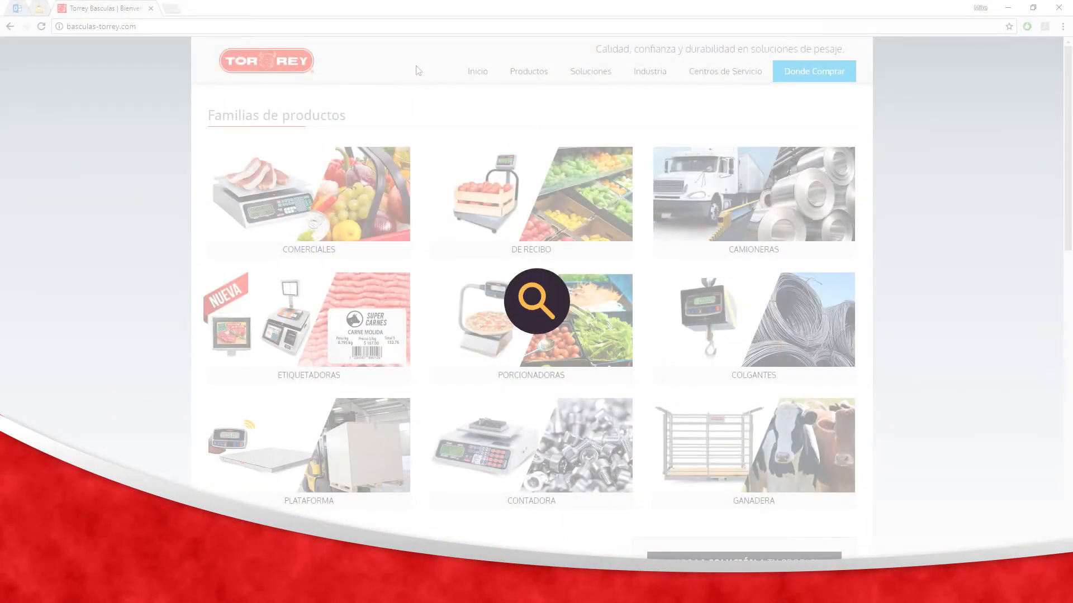
type("w")
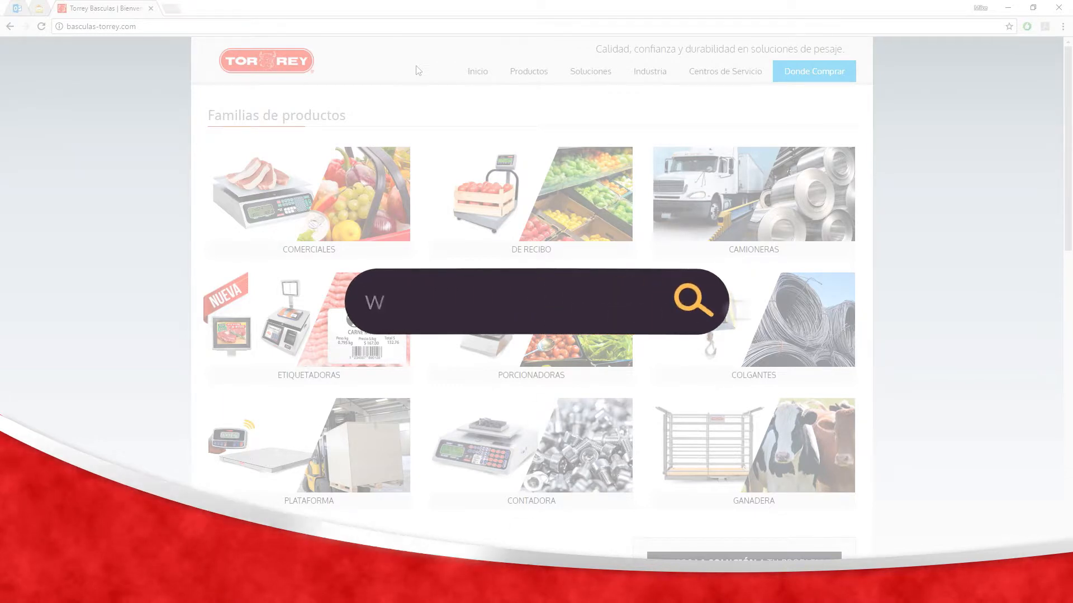
type("WWW.BASCULAS-TORREY.COM")
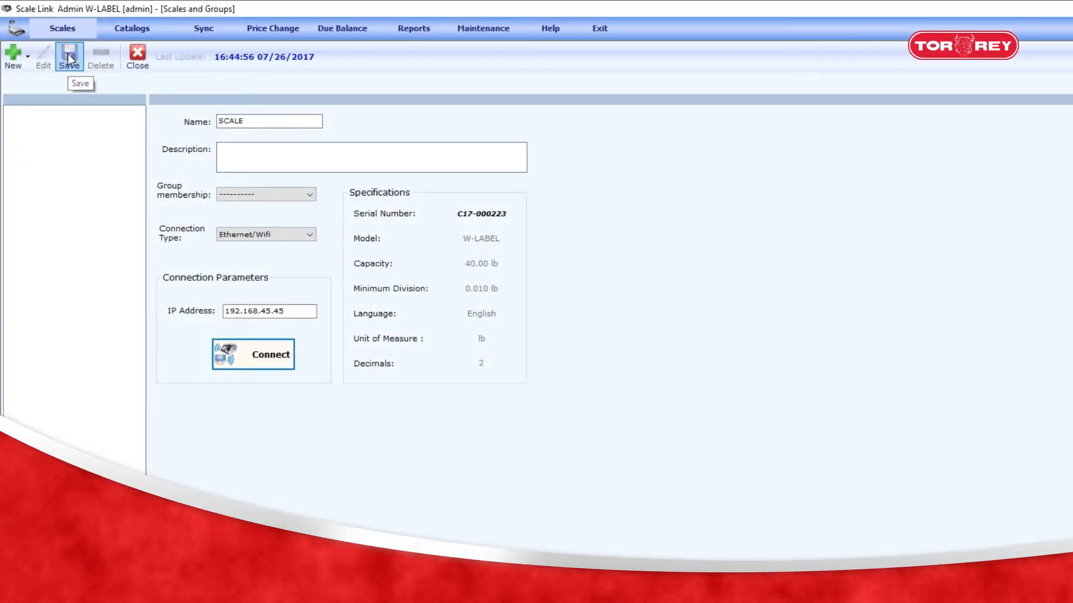
Save the new scale, acknowledge its creation, and select C17-000223 in the Sync section
left_click(68, 56)
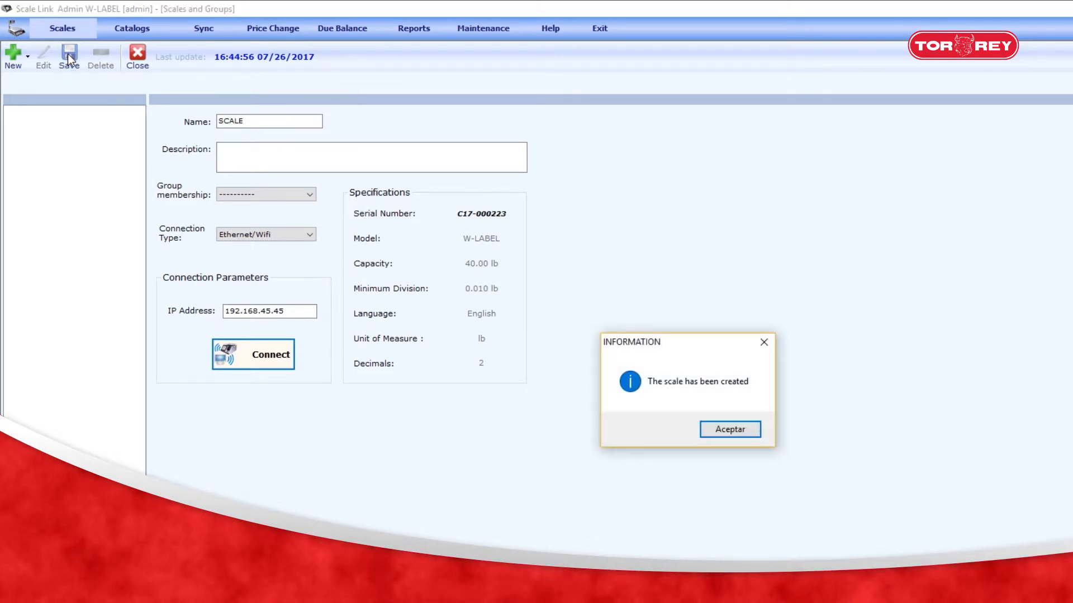
left_click(729, 429)
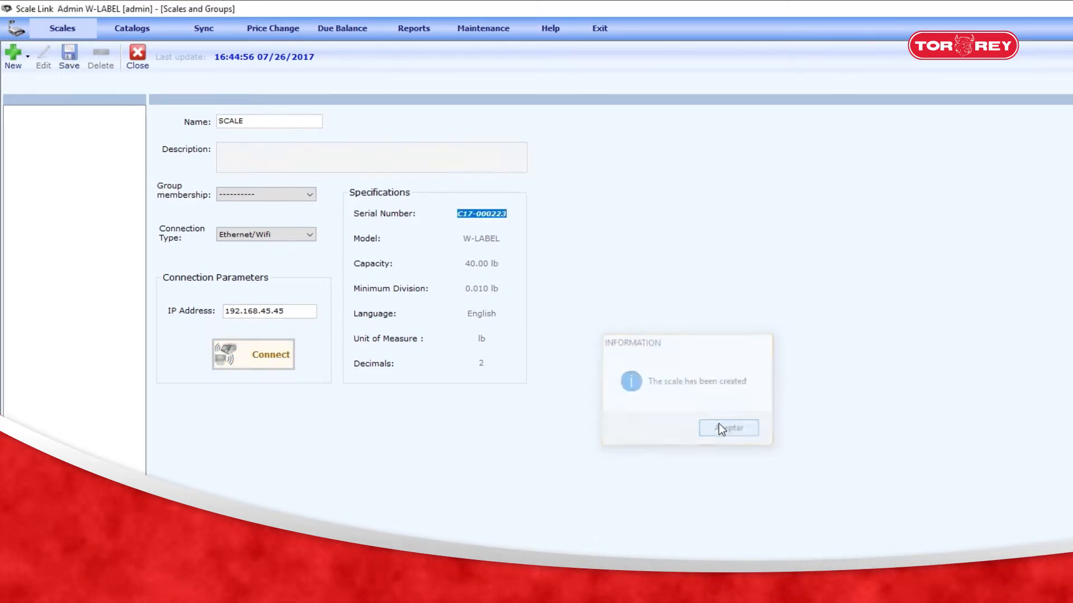
left_click(728, 428)
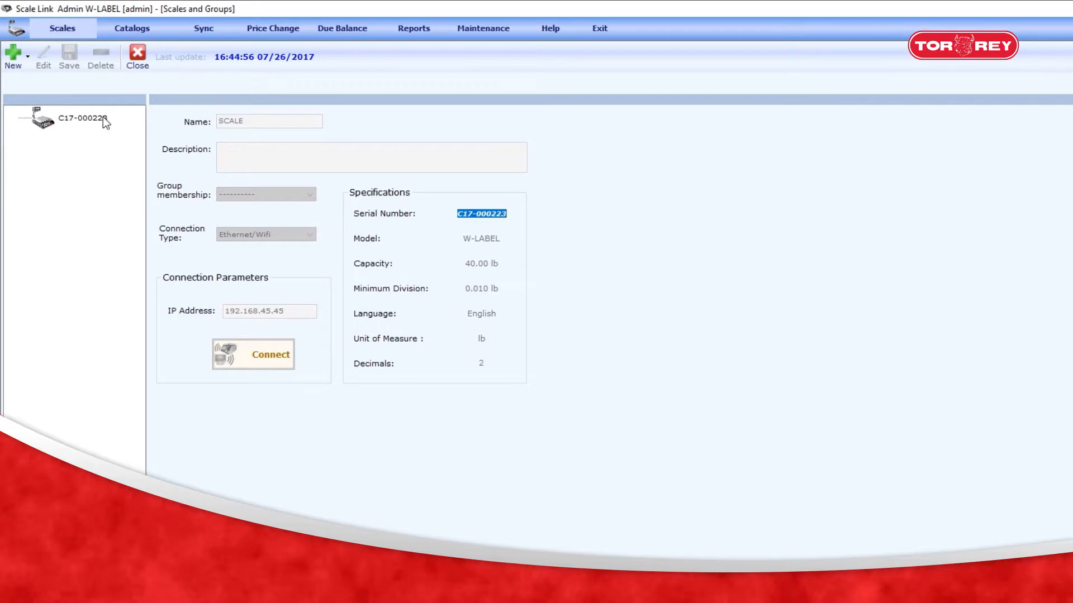
left_click(82, 117)
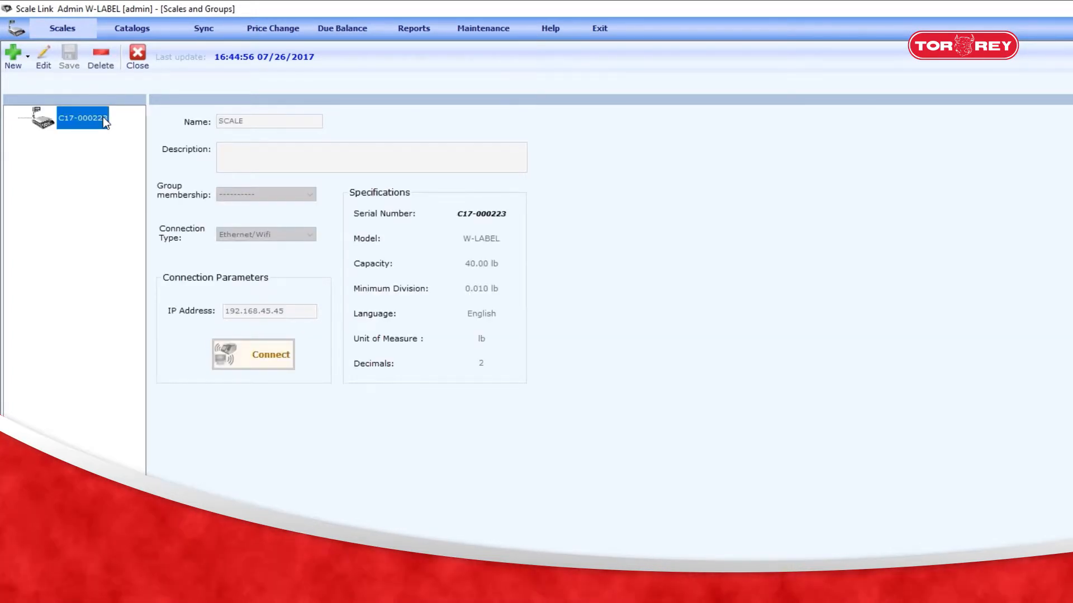
mouse_move(358, 526)
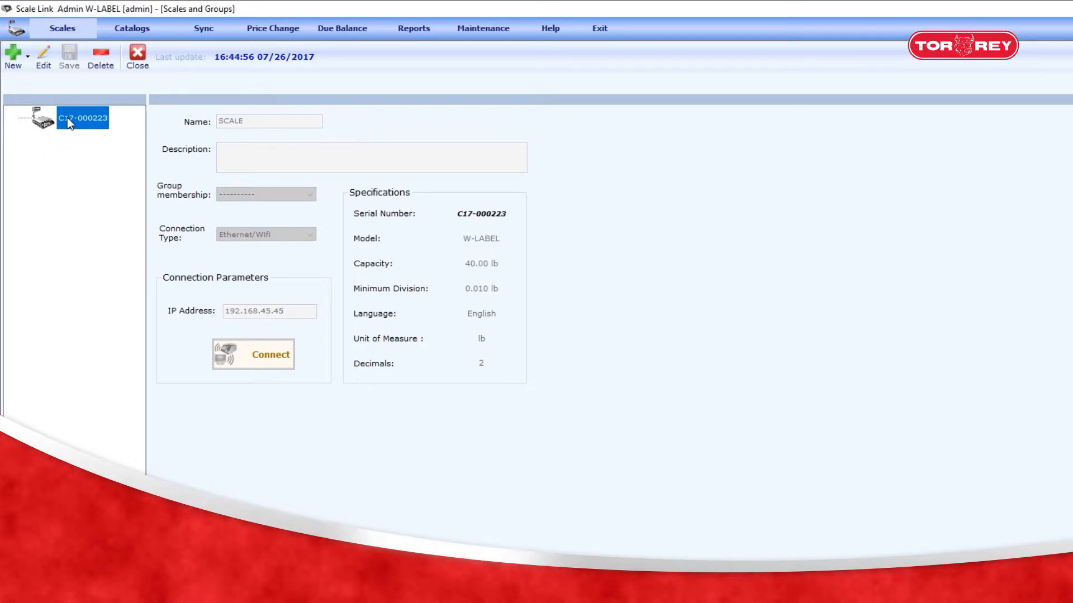
left_click(203, 28)
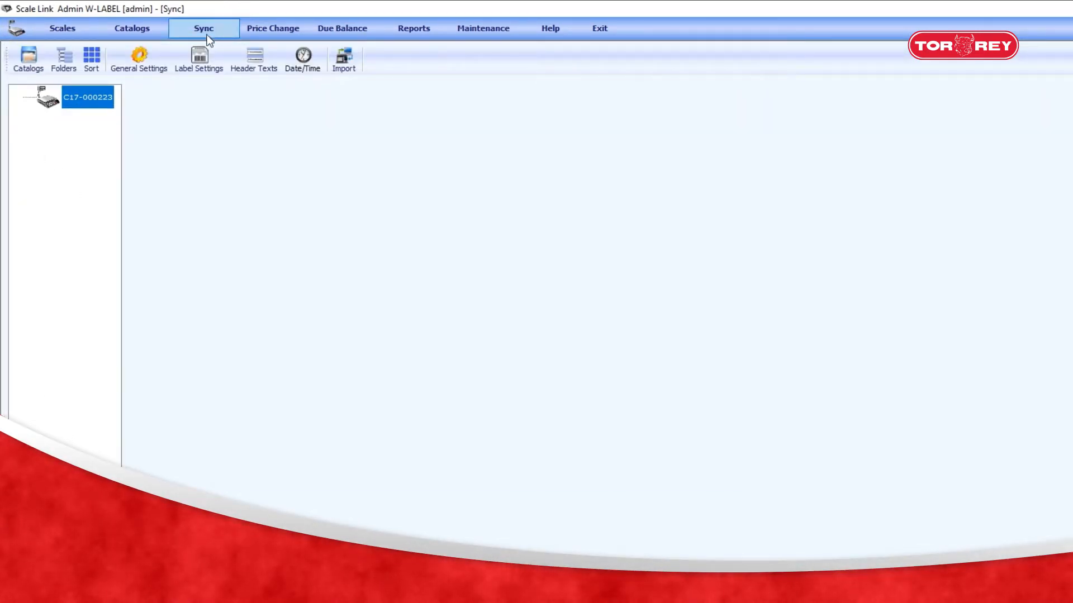
Load the product catalog into C17-000223's folders and show the keypad shortcut layout
left_click(64, 58)
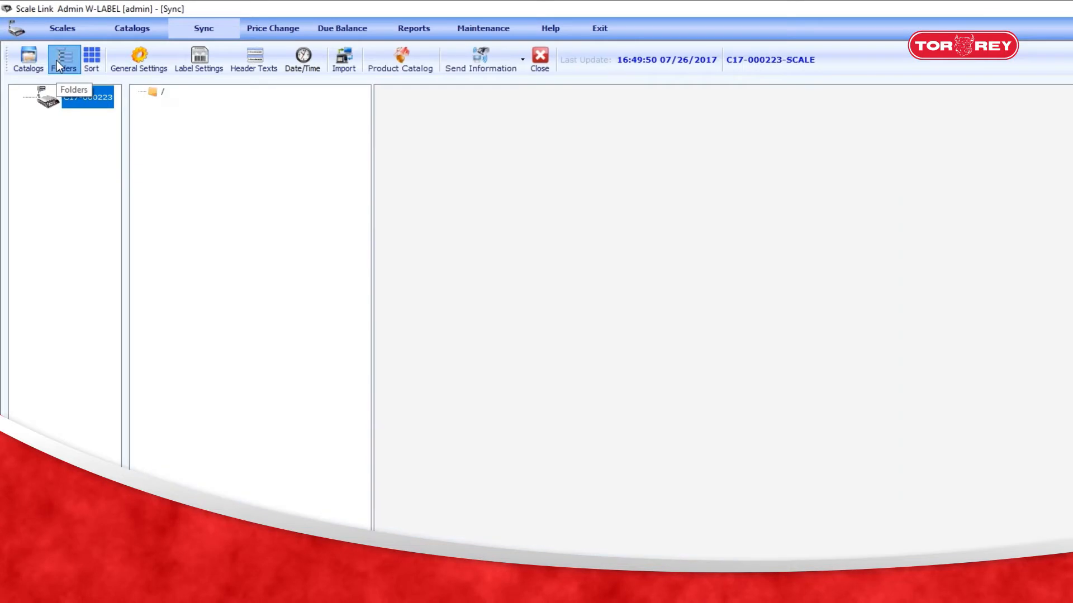
mouse_move(382, 90)
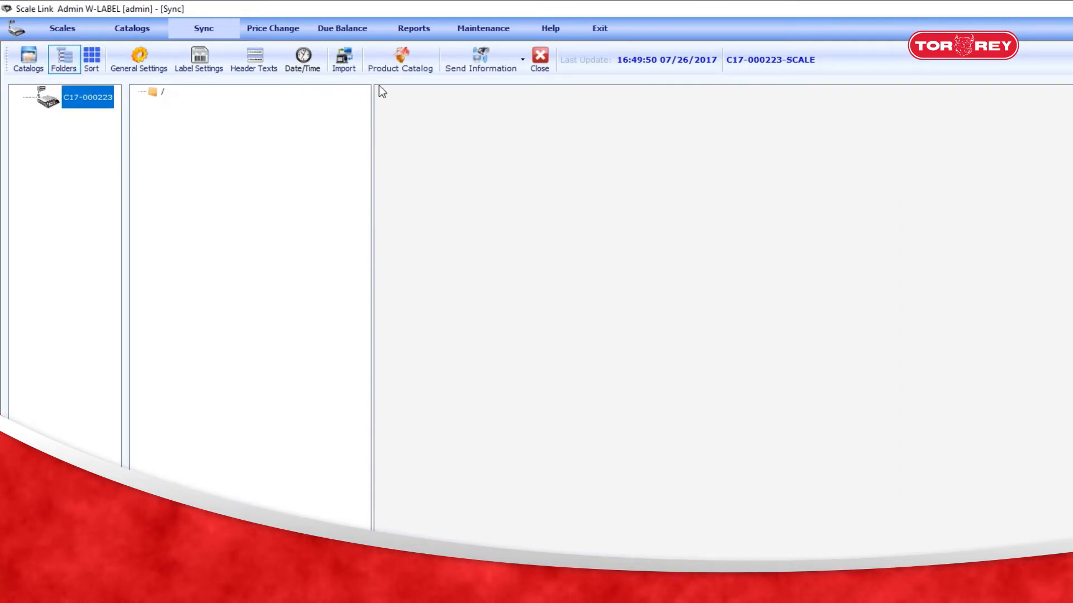
mouse_move(399, 84)
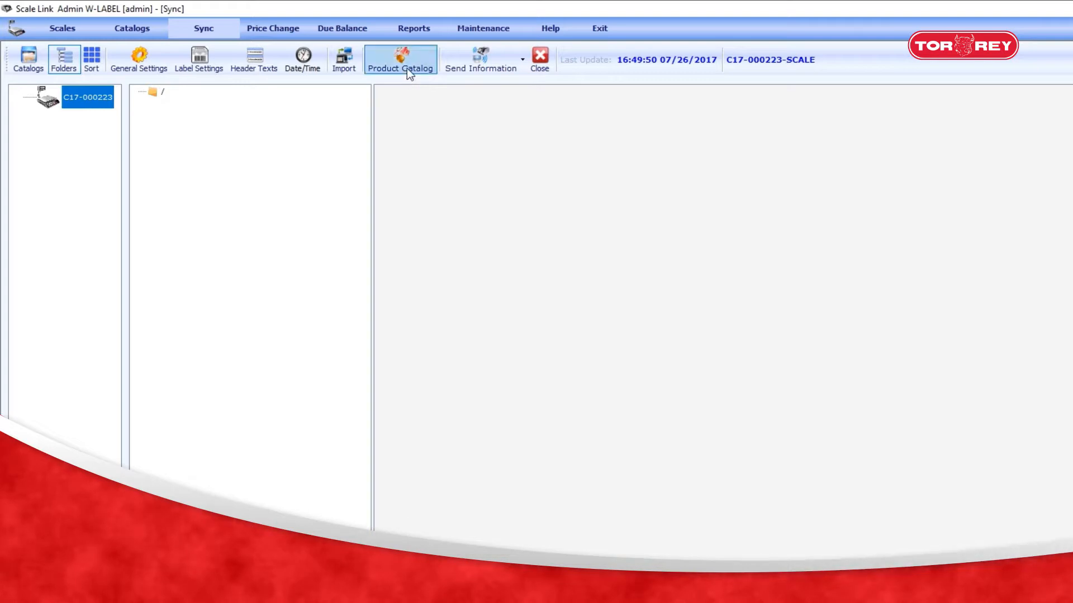
left_click(400, 60)
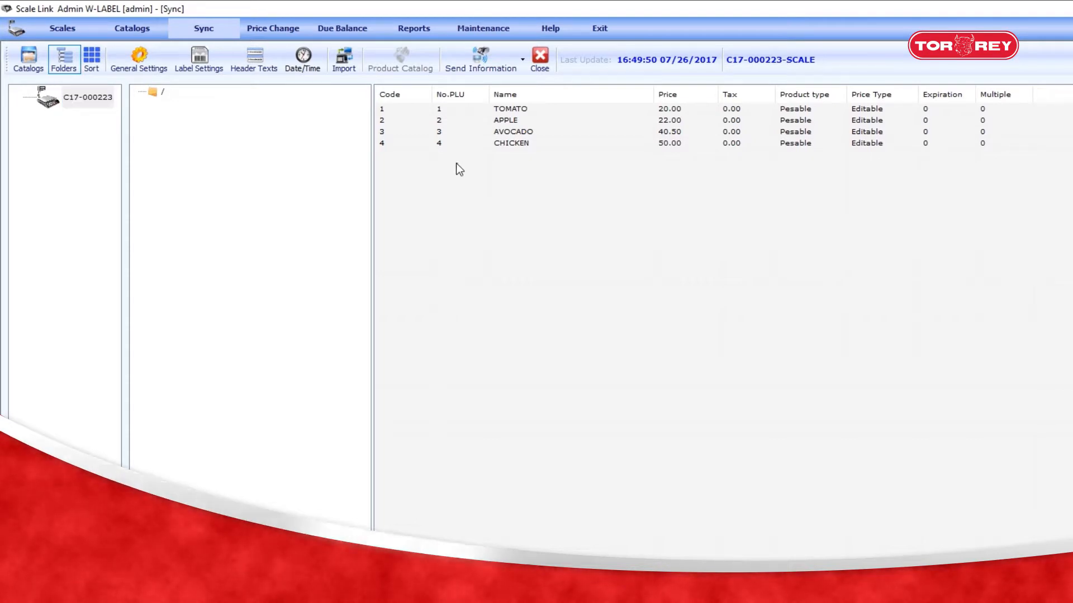
mouse_move(496, 171)
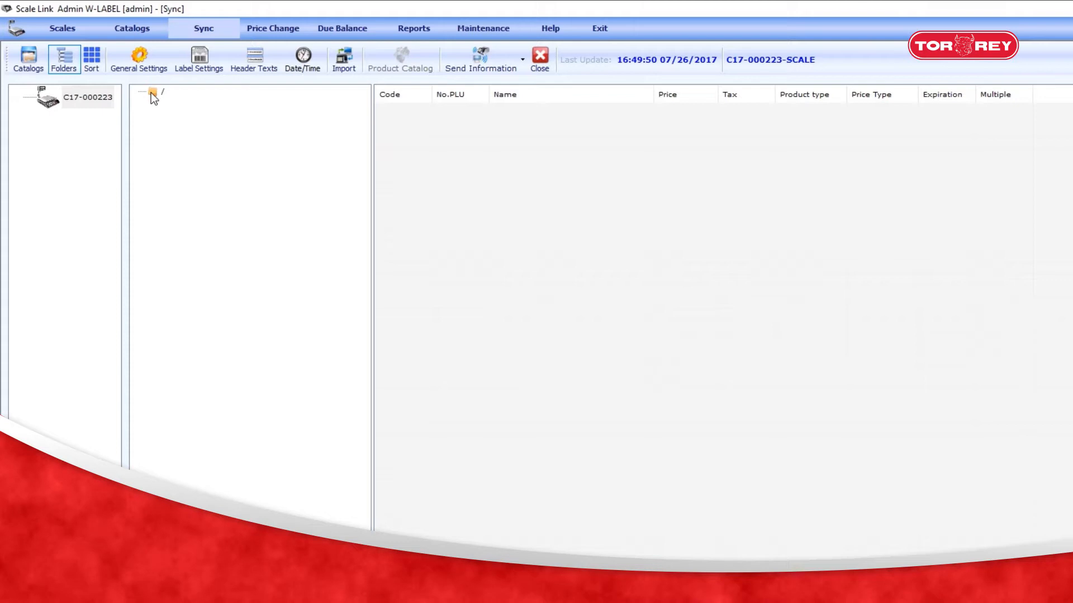
left_click(91, 59)
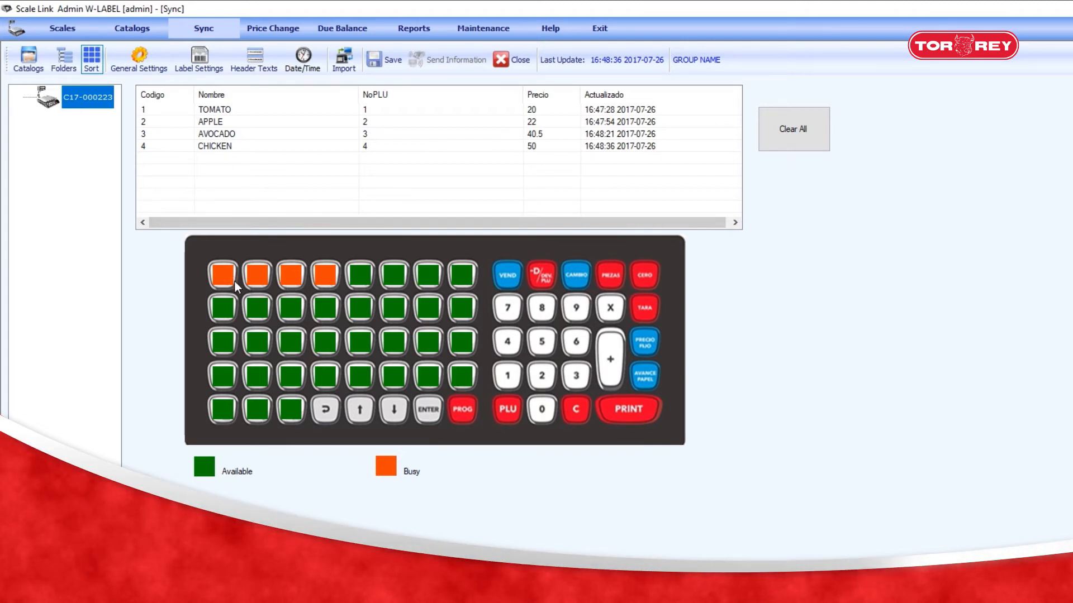
mouse_move(242, 281)
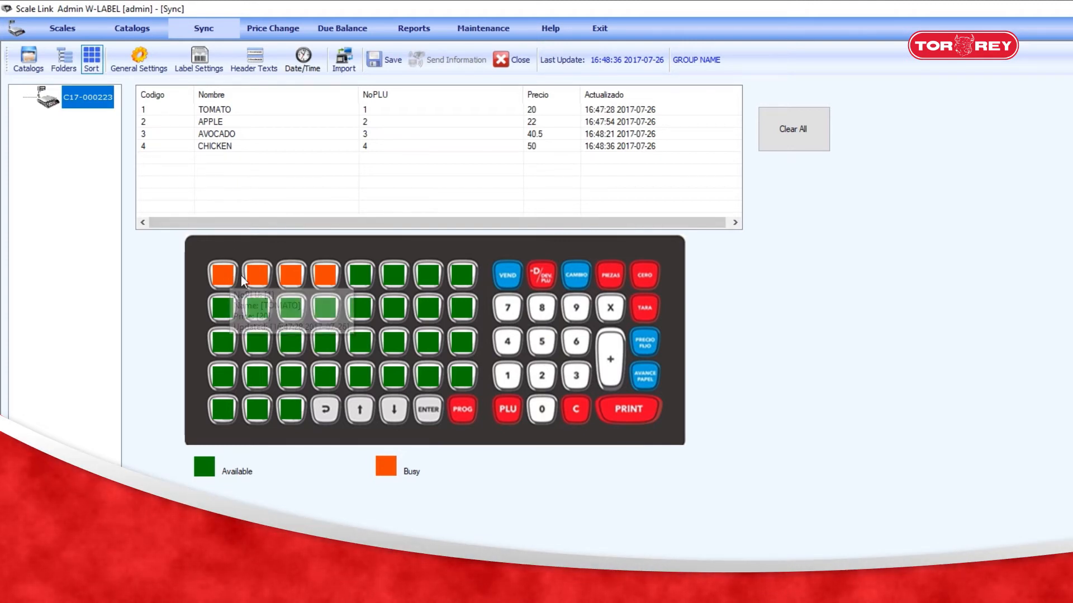
mouse_move(291, 280)
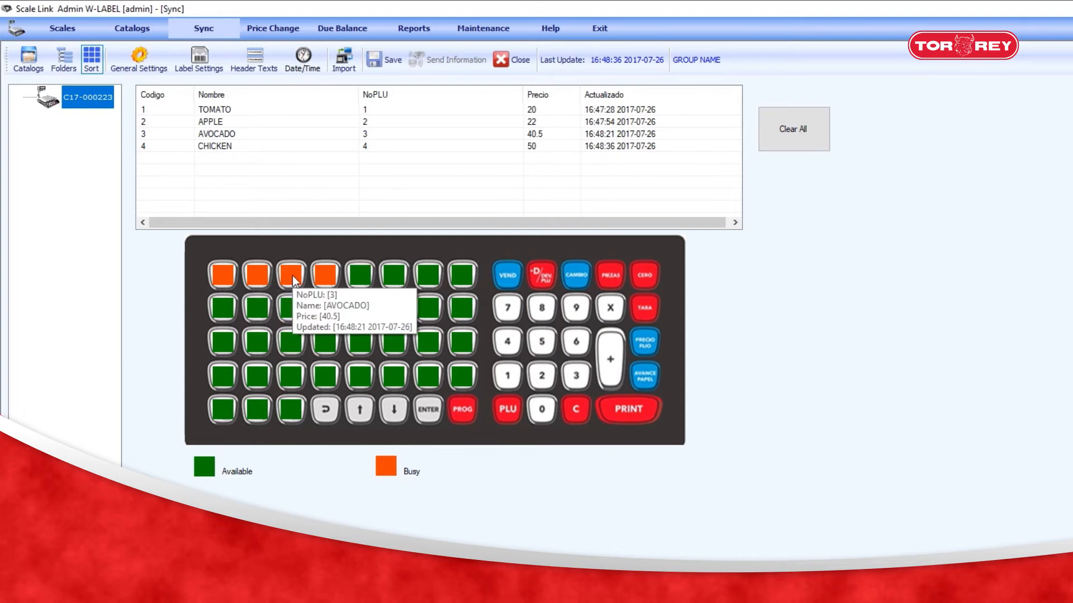
mouse_move(324, 274)
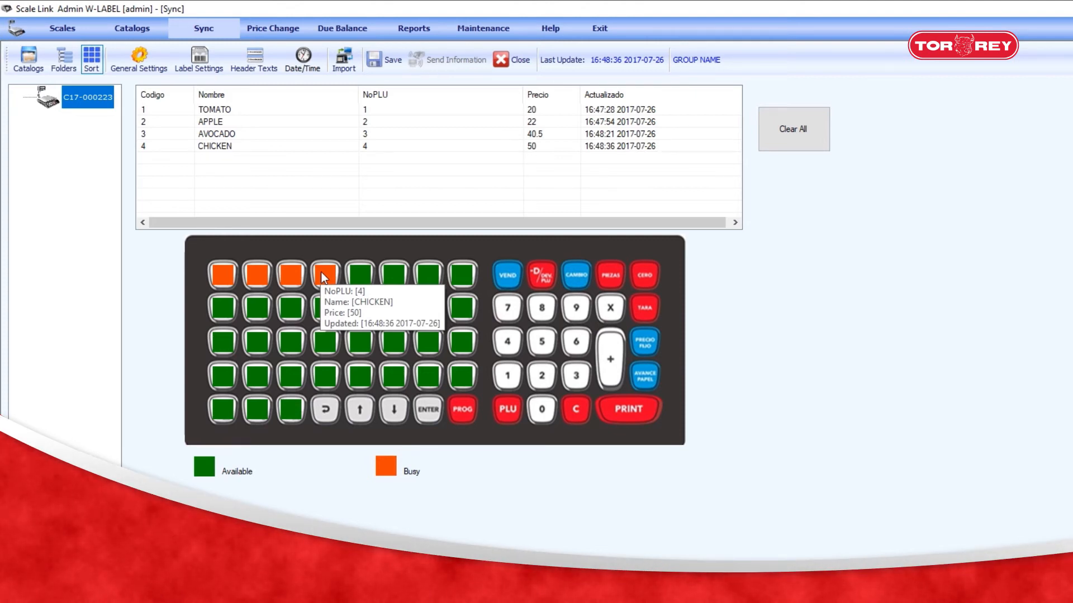
mouse_move(324, 287)
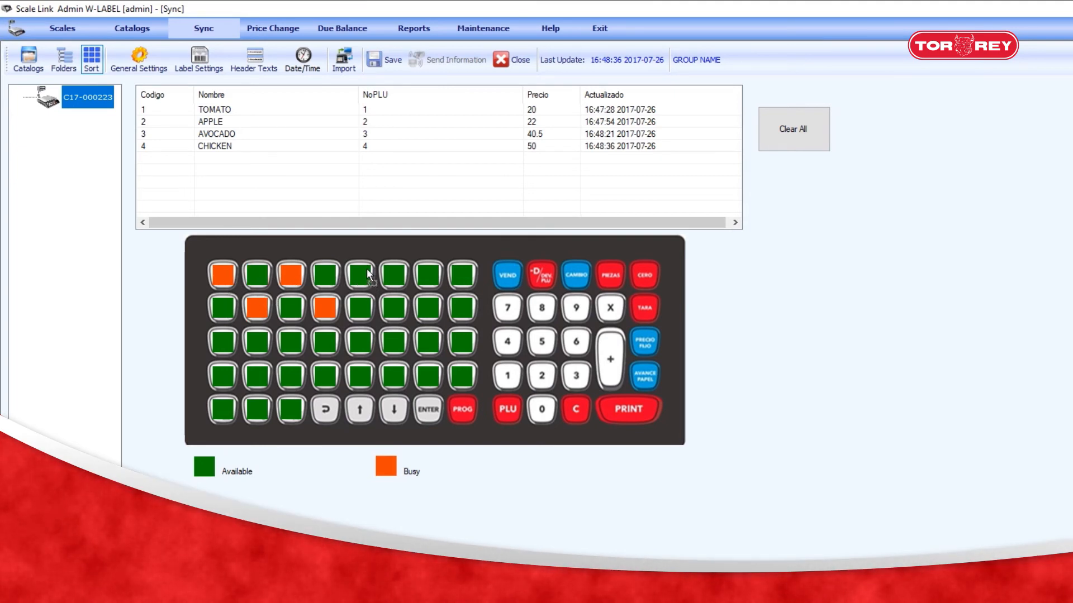
mouse_move(358, 275)
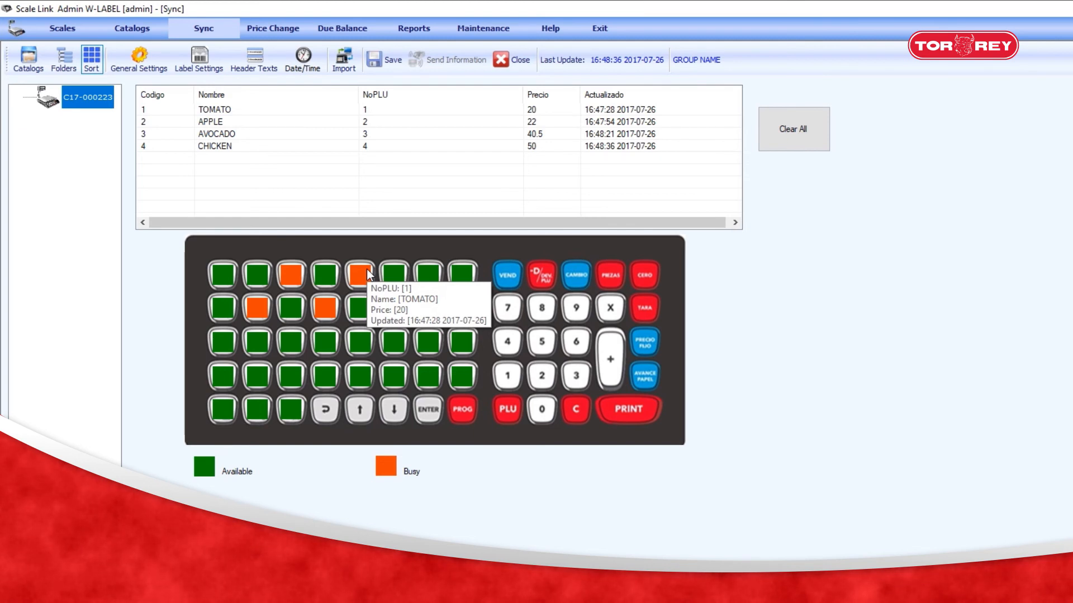
Save the keypad assignments and send them, confirming 1 of 1 scales updated
left_click(384, 59)
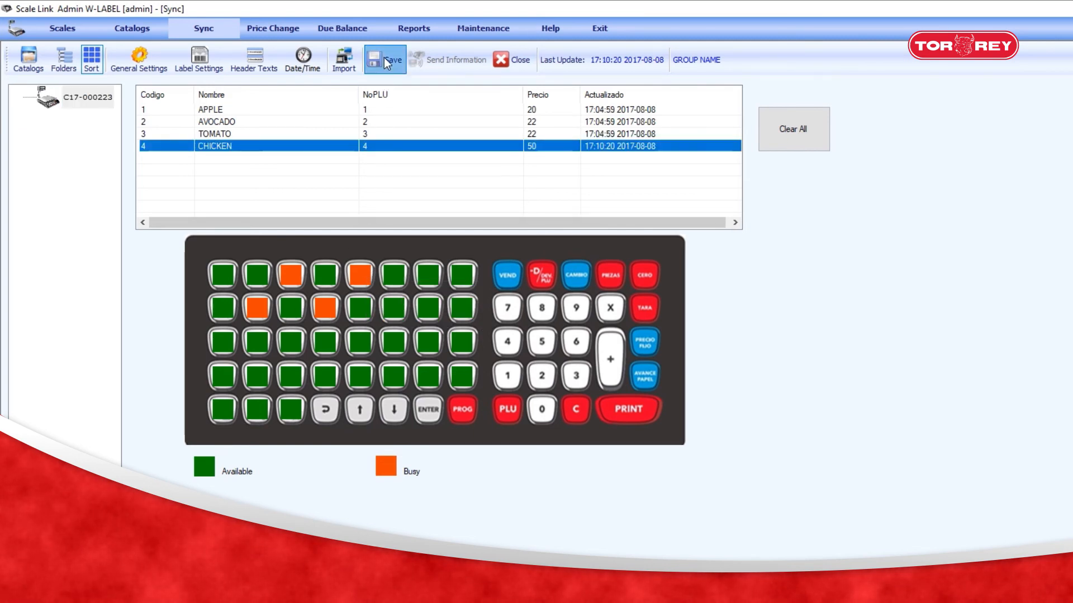
mouse_move(447, 60)
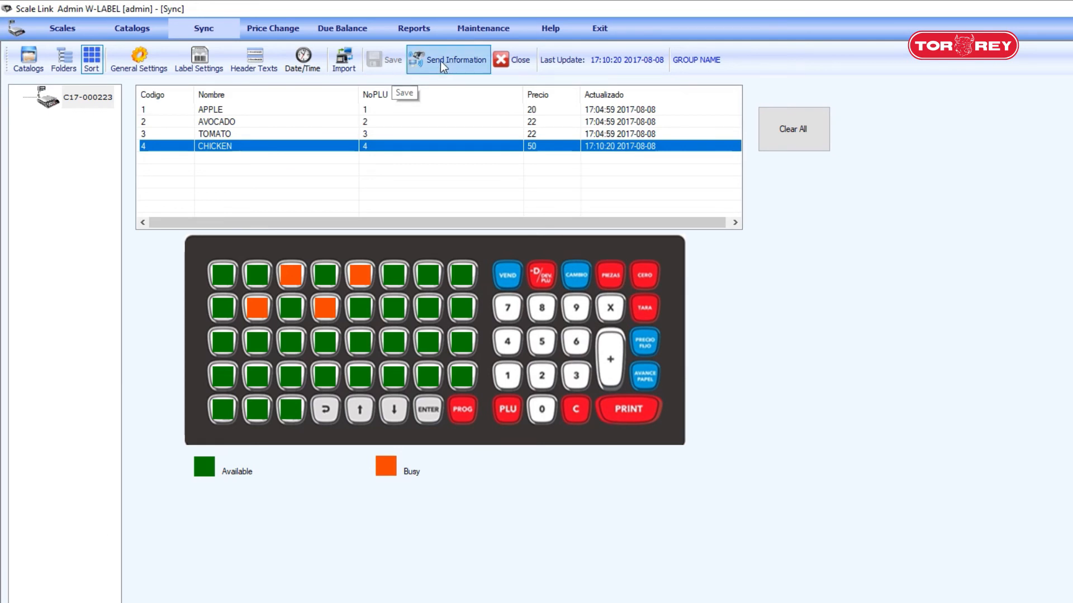
left_click(448, 59)
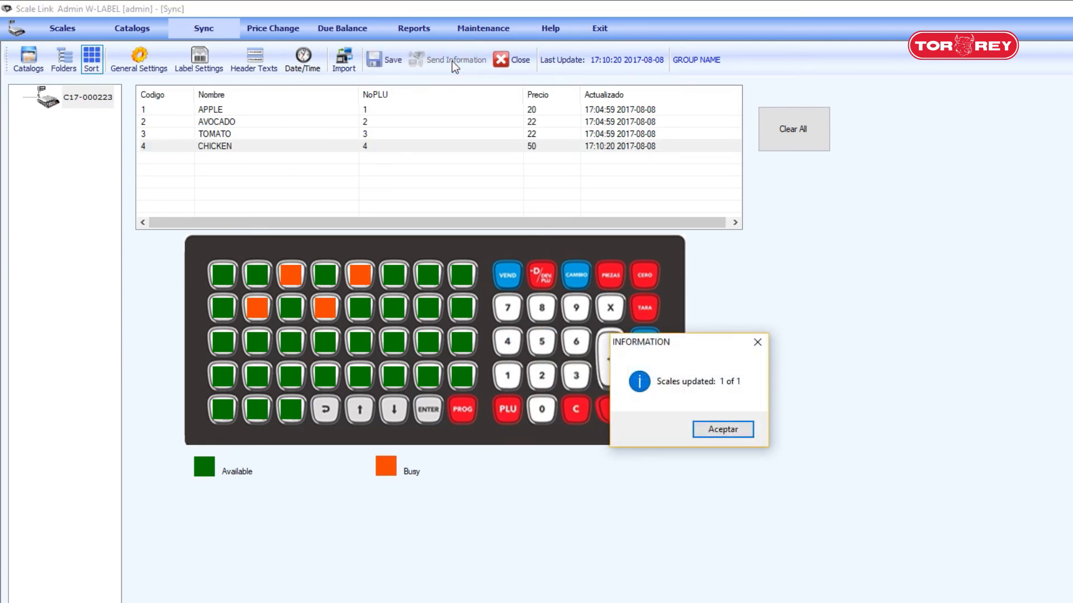
left_click(721, 429)
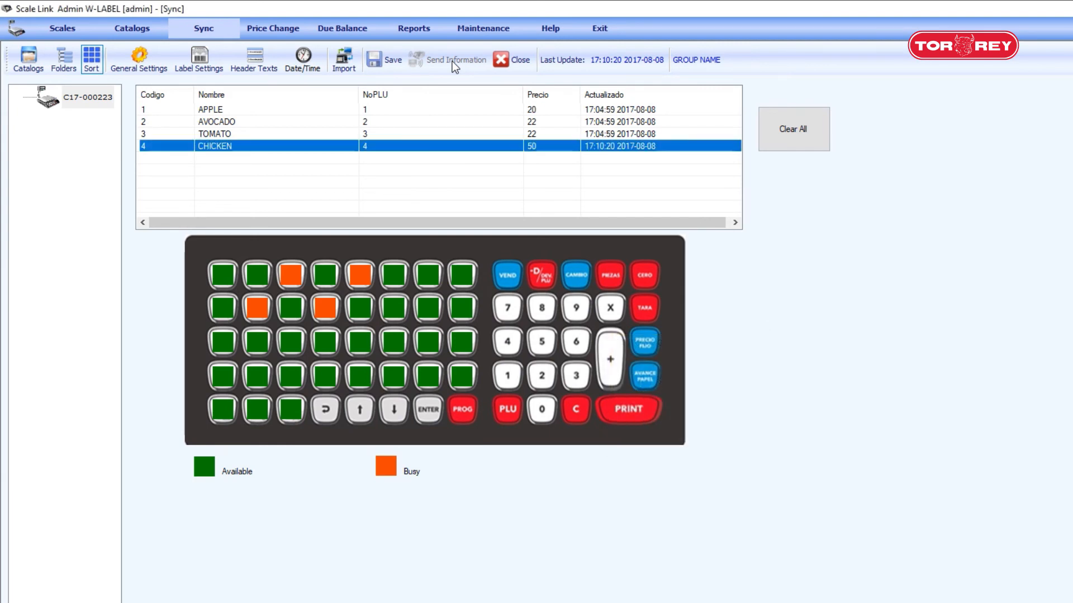